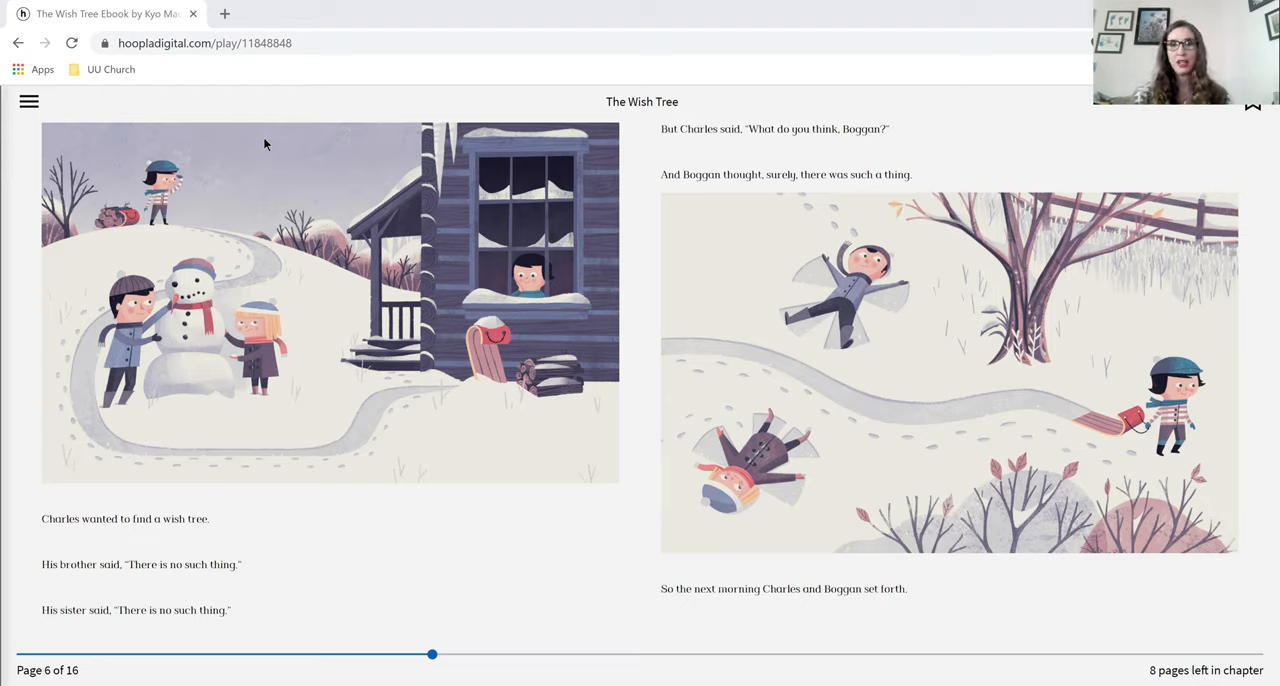
mouse_move(503, 554)
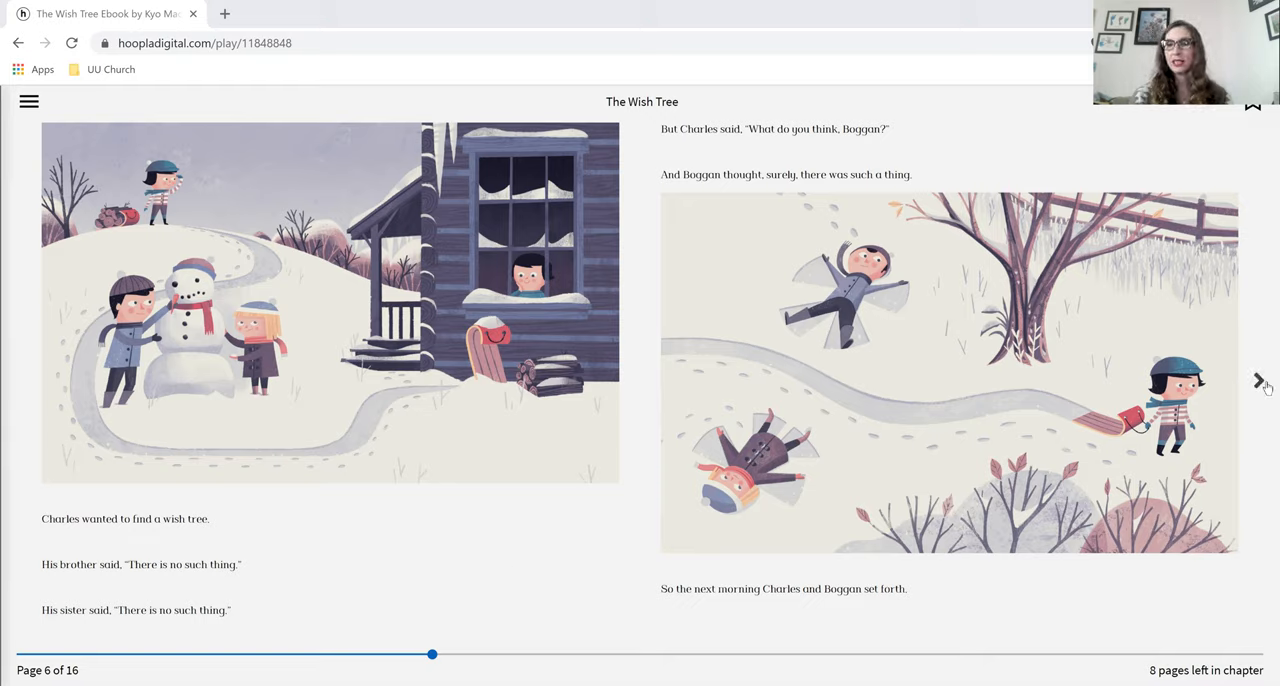
Step: Turn The Wish Tree to page 7, where Charles and Boggan enter the woods
click(1256, 379)
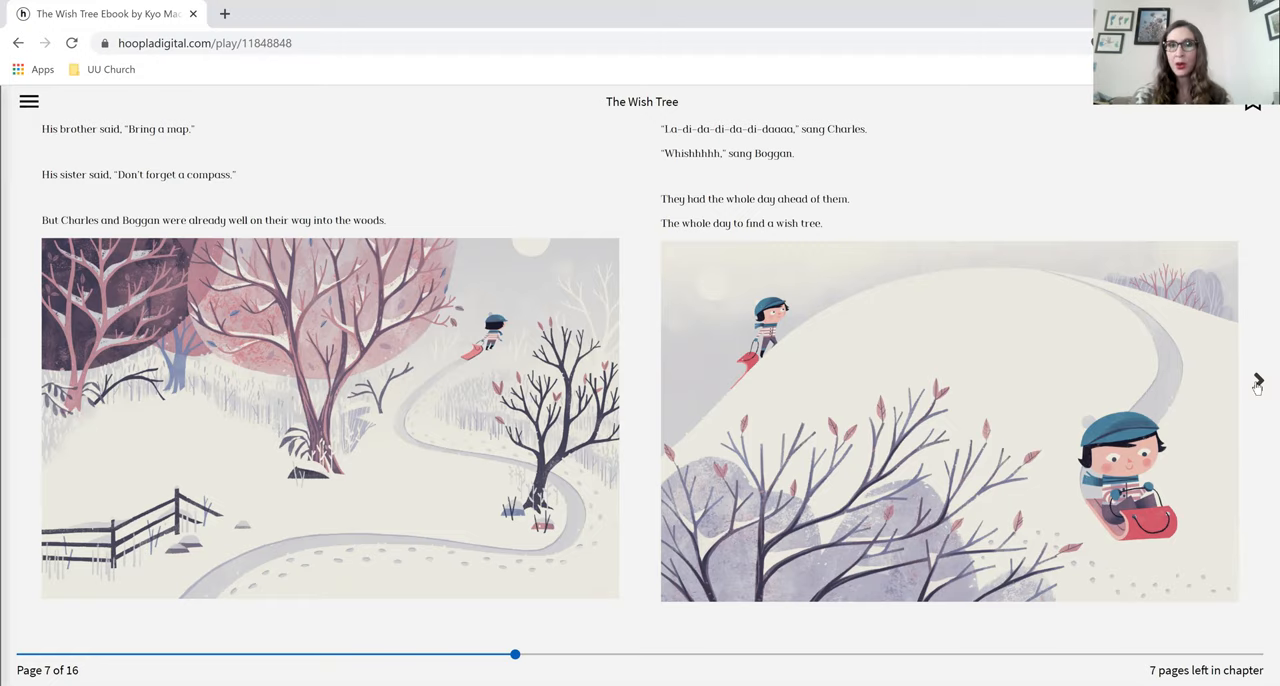
Step: Advance two pages to page 9, with Bear's den and Beaver gathering birch
click(1252, 382)
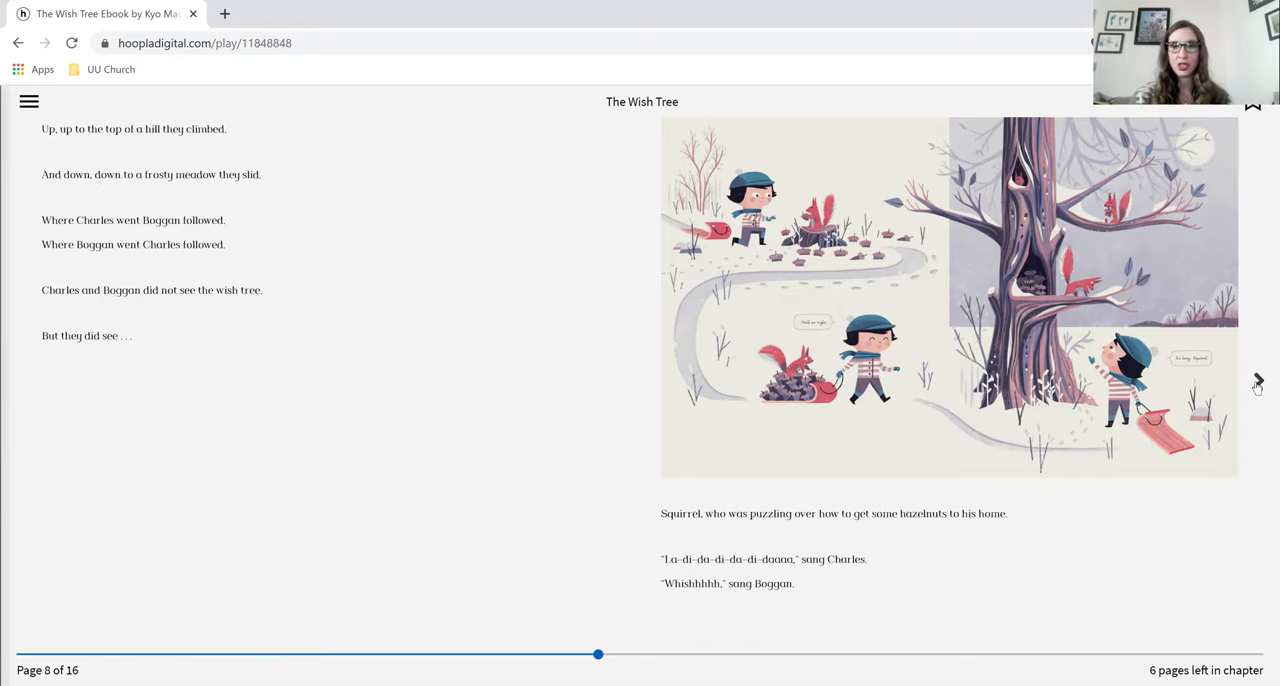
click(1254, 381)
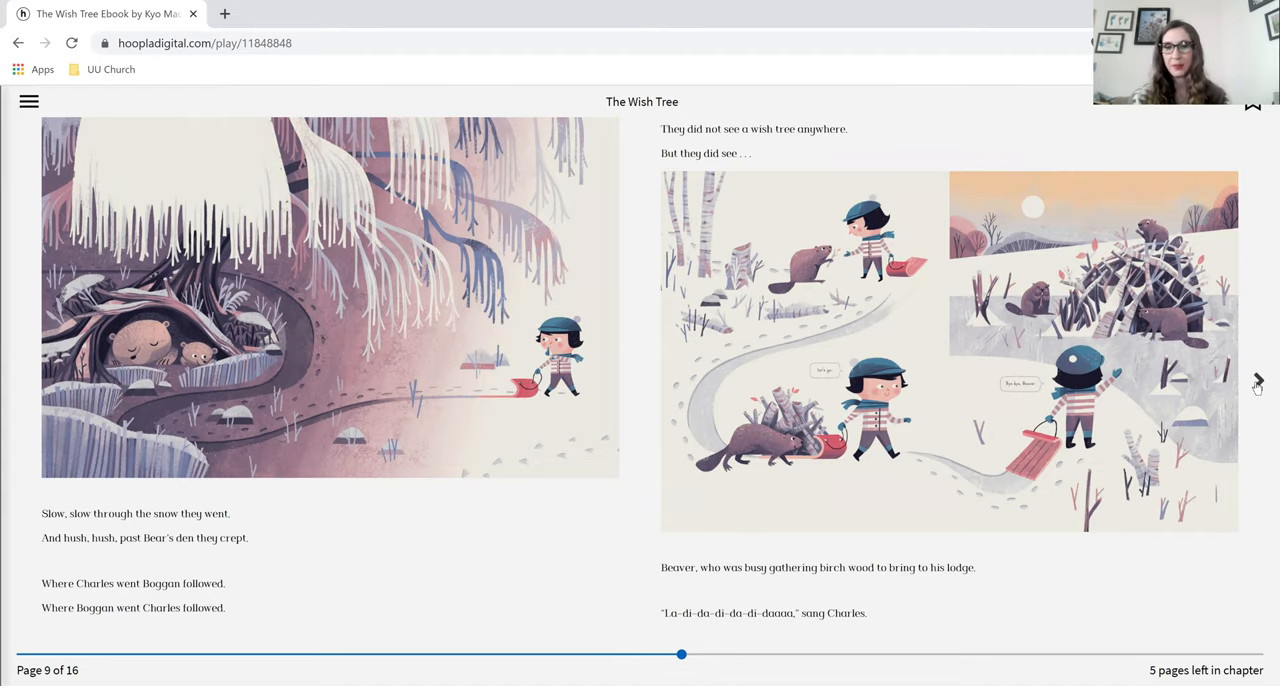
Step: Advance through pages 10 and 11, where Charles tires of searching
click(1256, 382)
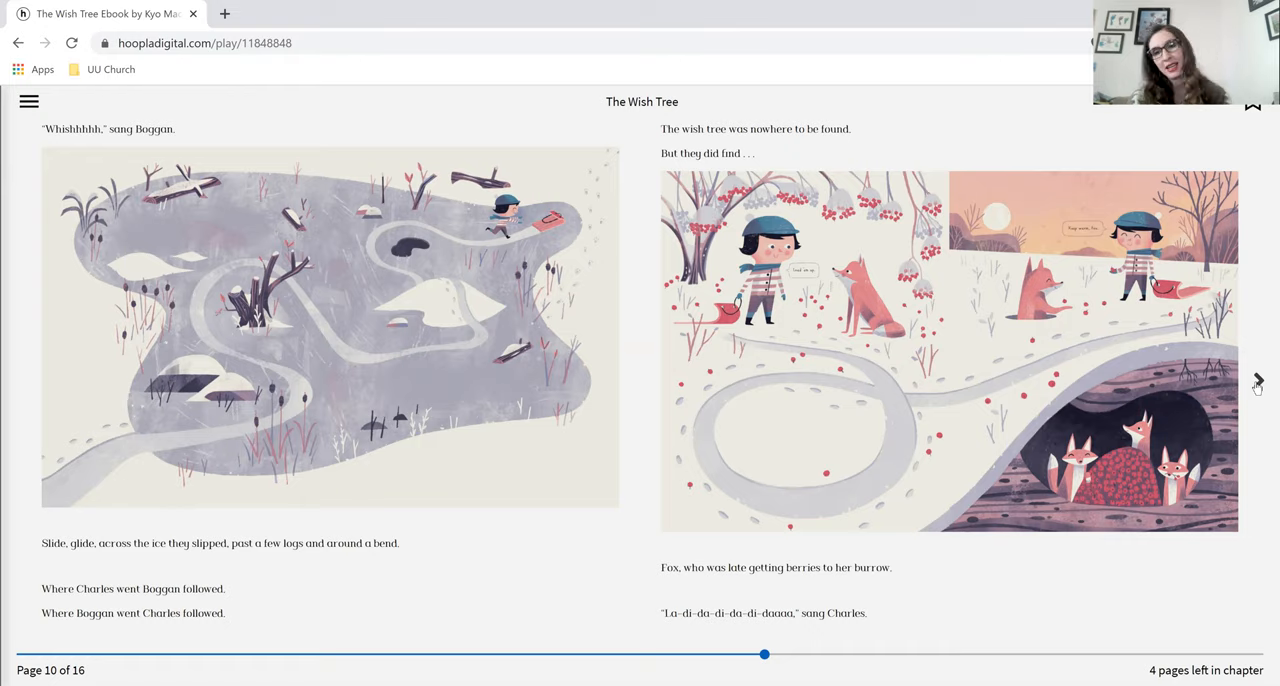
click(1255, 380)
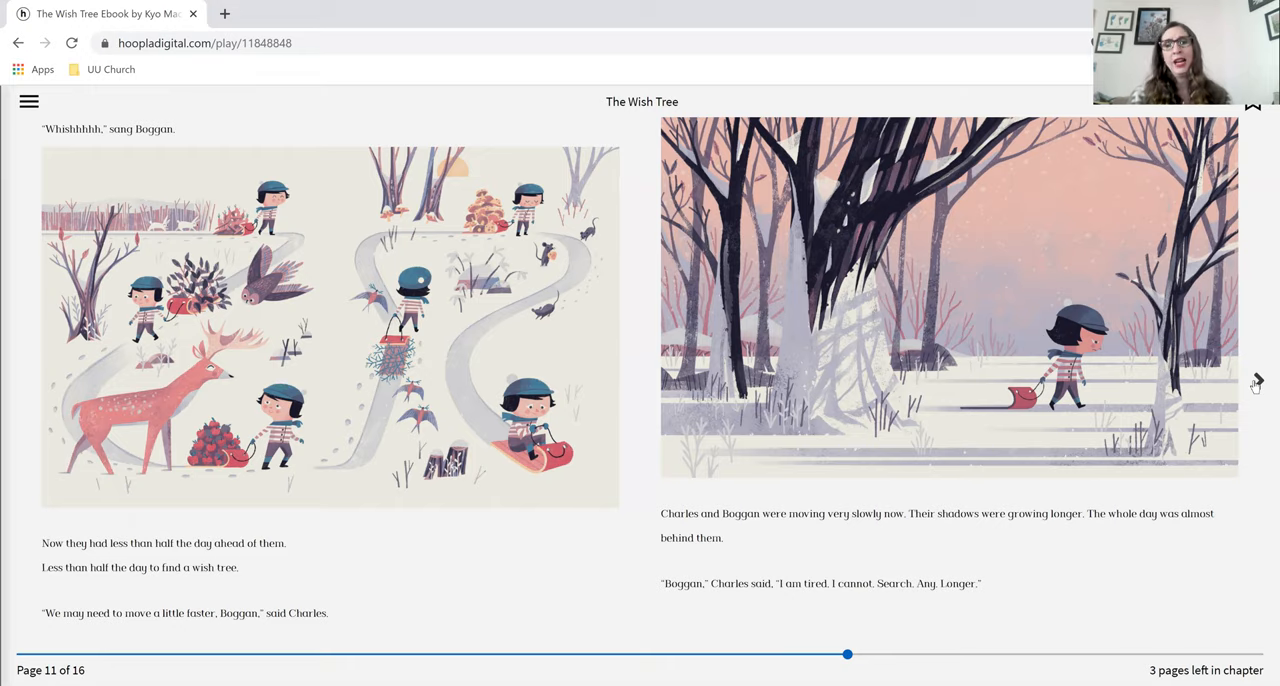
Step: Turn past the final page 14, where Charles heads home, to About the Author
click(1255, 384)
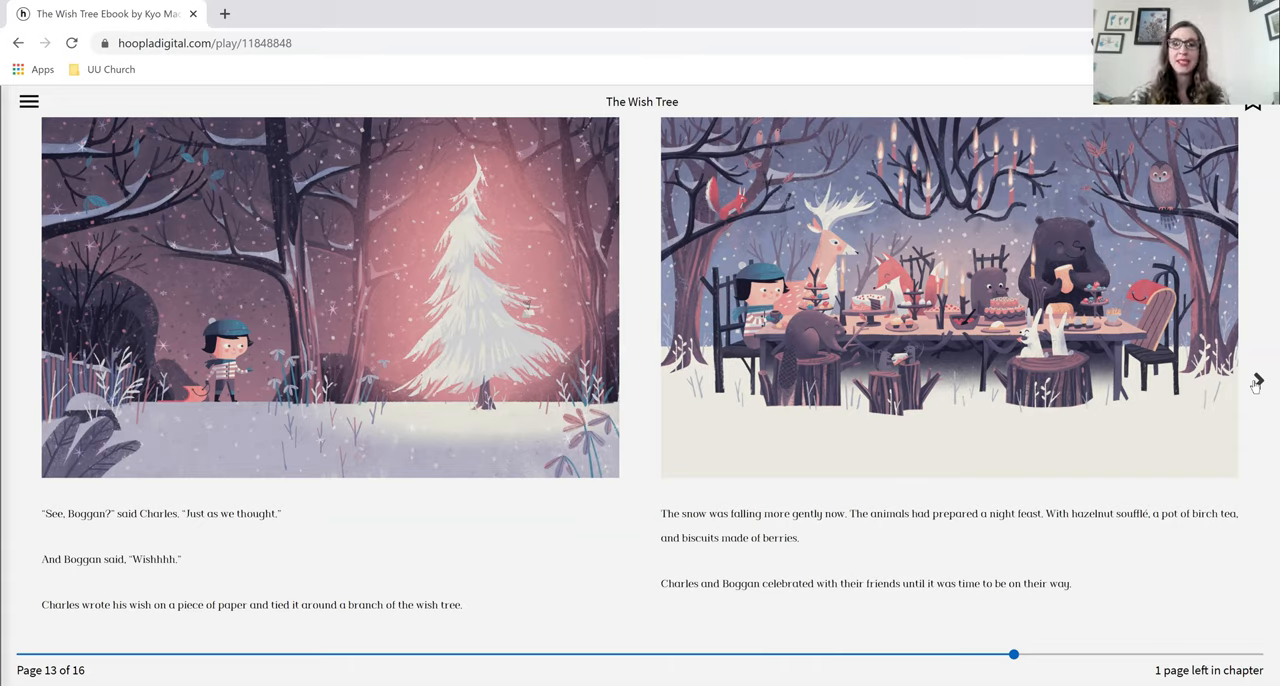
click(1257, 386)
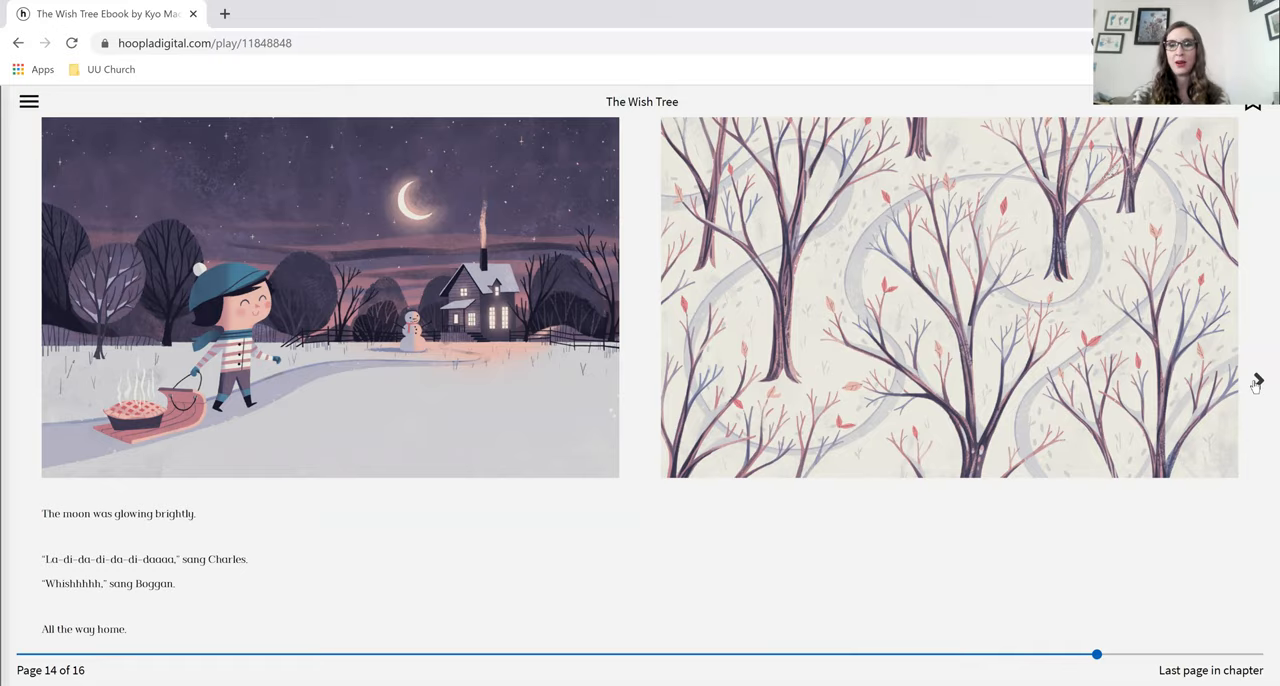
click(1256, 383)
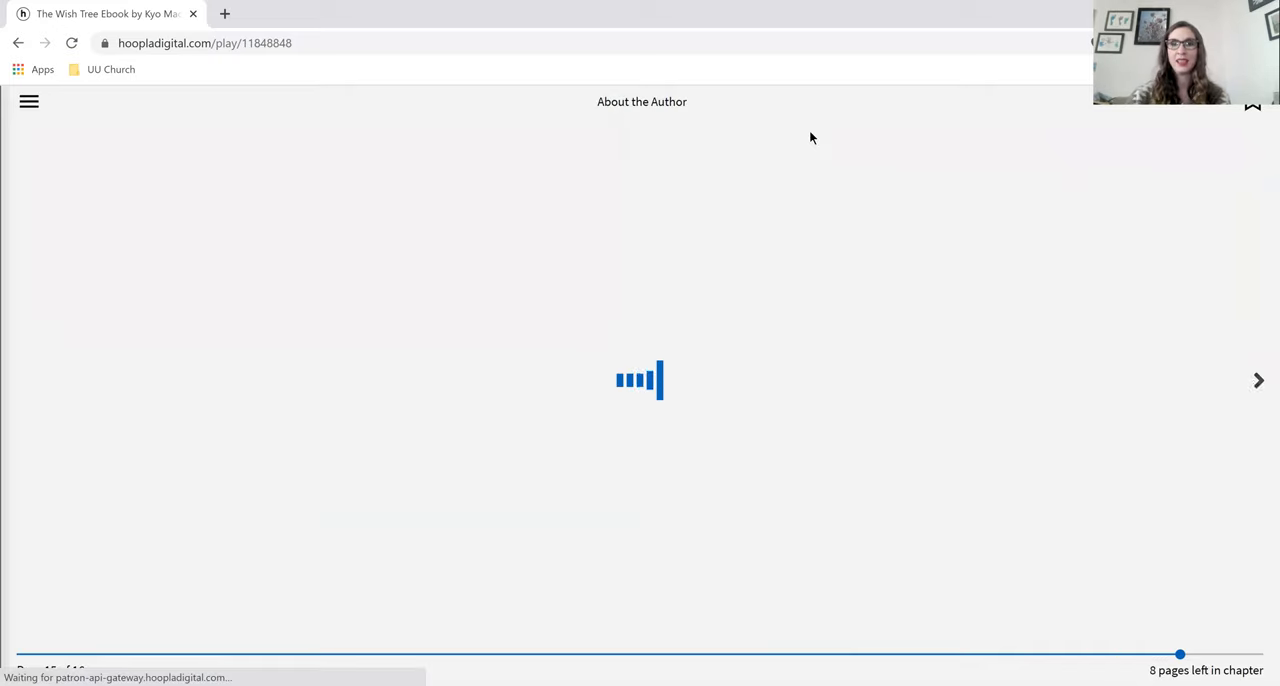